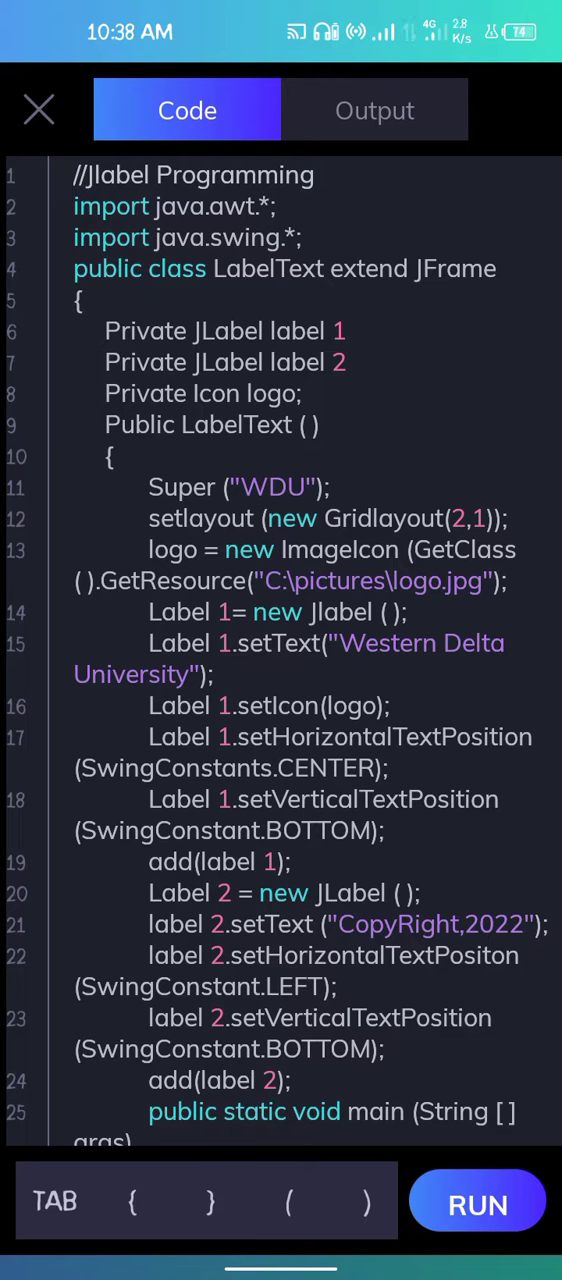
Review the LabelText JLabel code and run it with no run-time input.
{"action": "scroll", "scroll_direction": "down", "scroll_amount": 3}
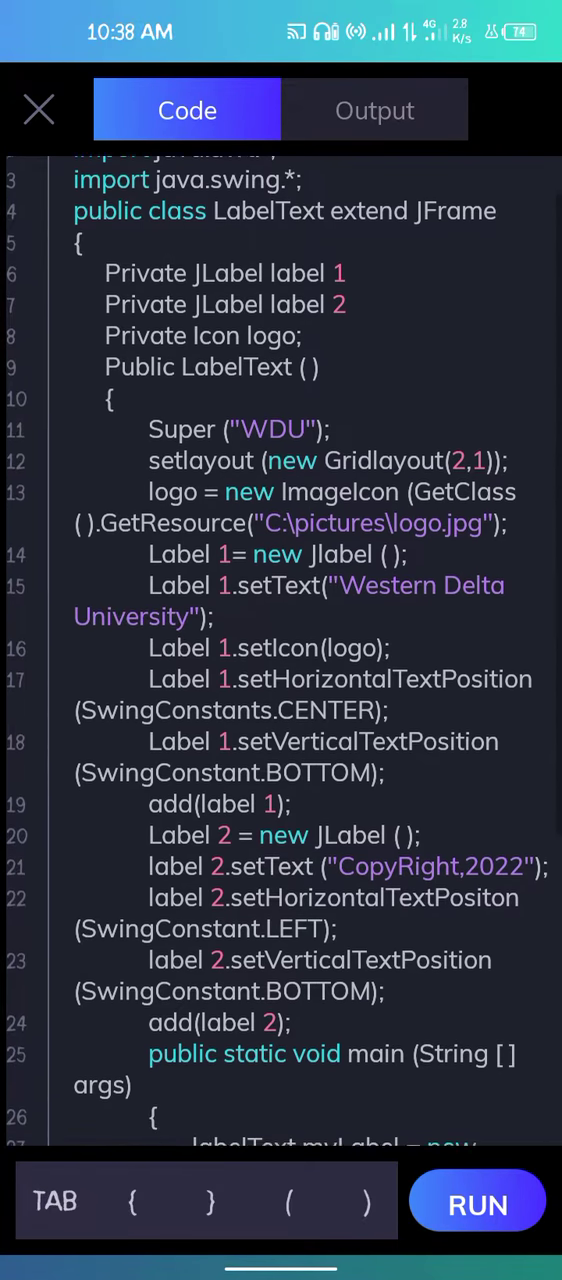
{"action": "scroll", "scroll_direction": "down", "scroll_amount": 3}
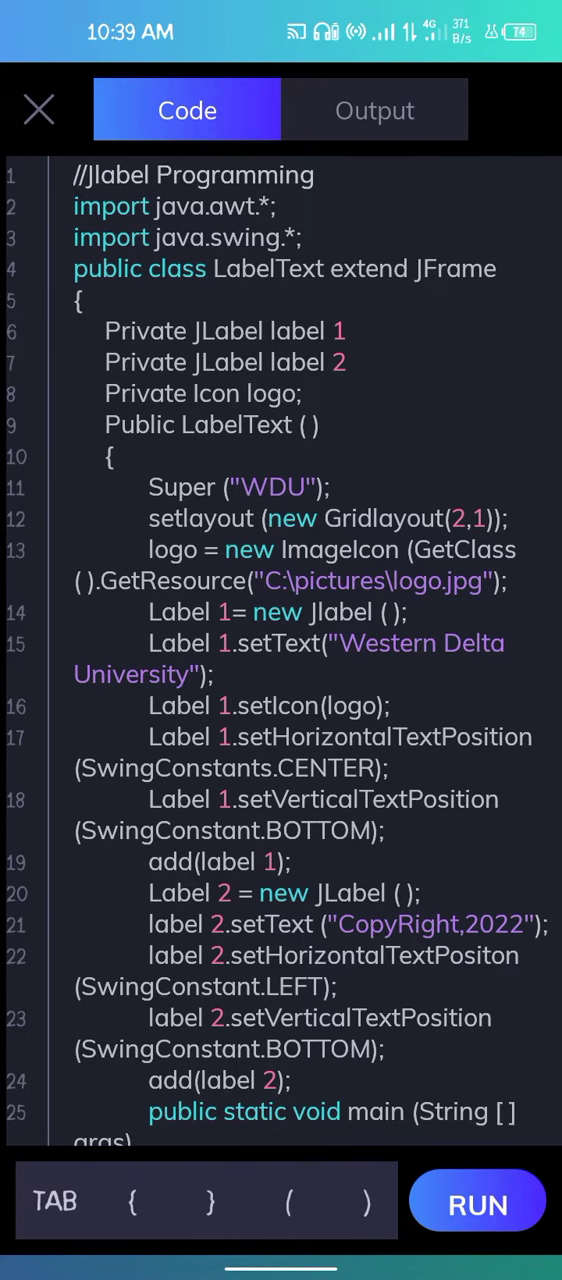
{"action": "left_click", "coordinate": [476, 1204]}
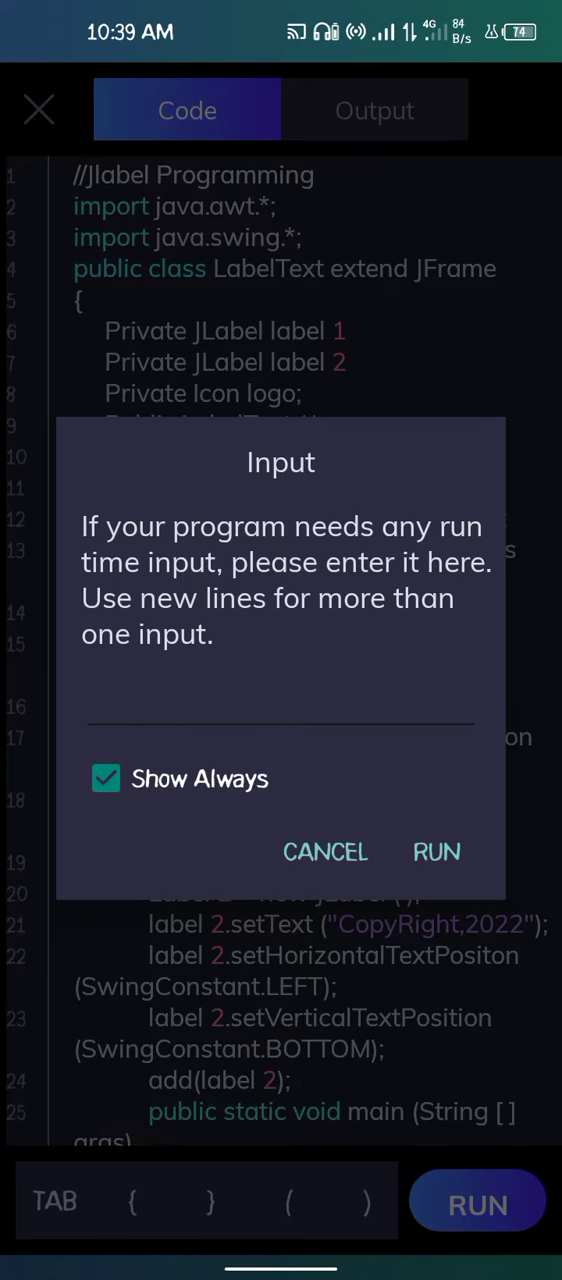
{"action": "left_click", "coordinate": [436, 852]}
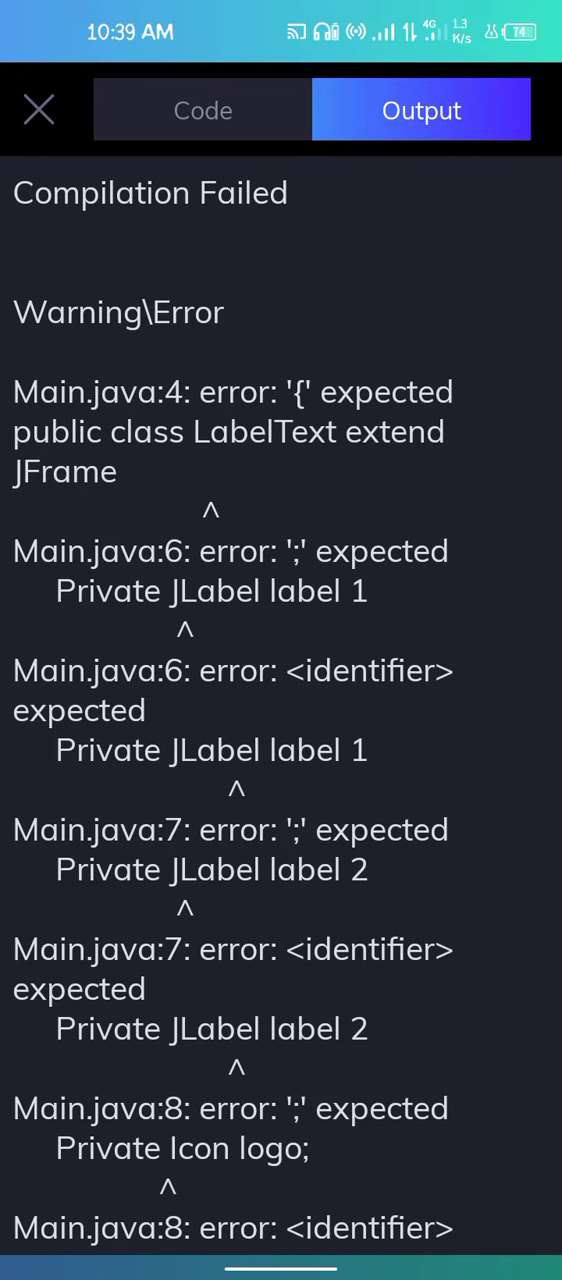
Scroll the Compilation Failed error list down to its final '37 errors' line.
{"action": "scroll", "scroll_direction": "down", "scroll_amount": 3}
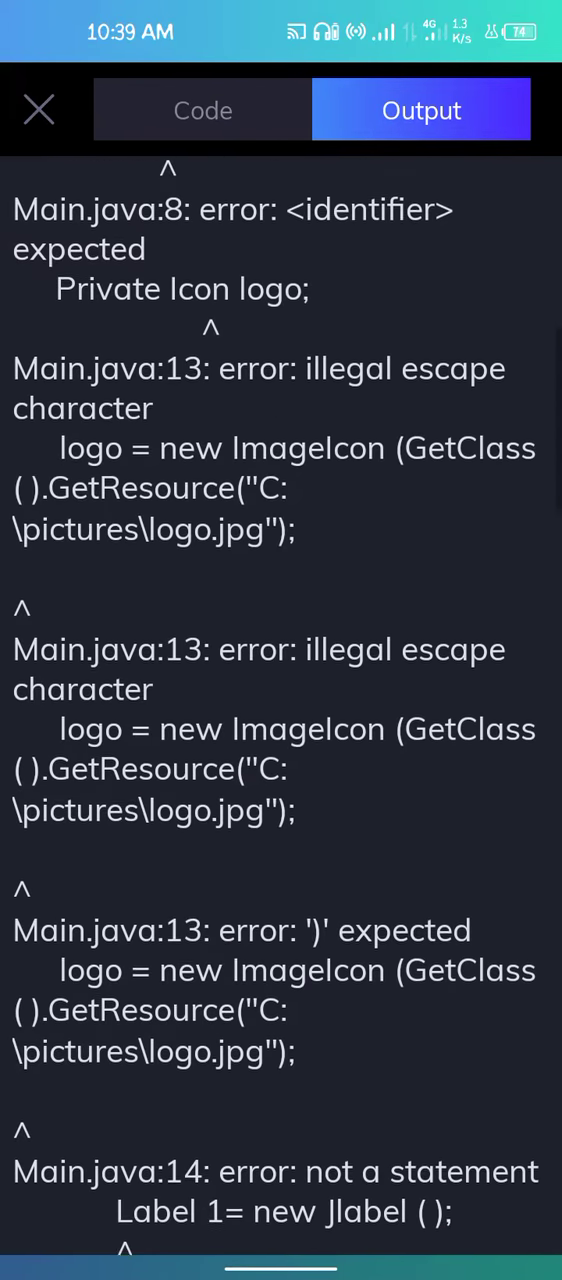
{"action": "scroll", "scroll_direction": "down", "scroll_amount": 3}
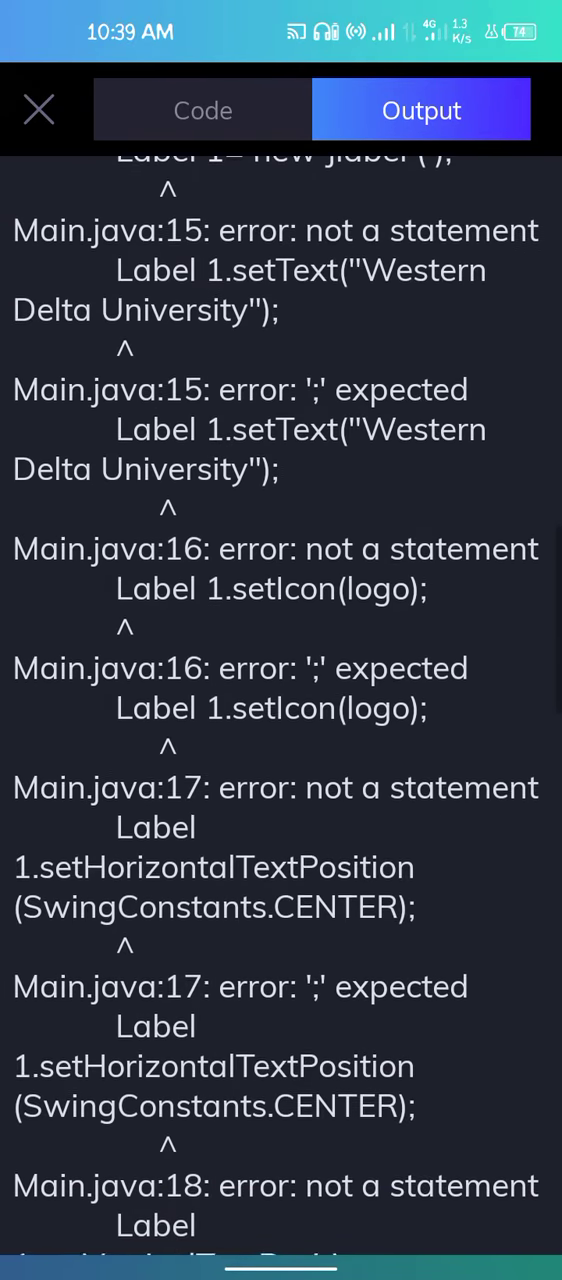
{"action": "scroll", "scroll_direction": "down", "scroll_amount": 3}
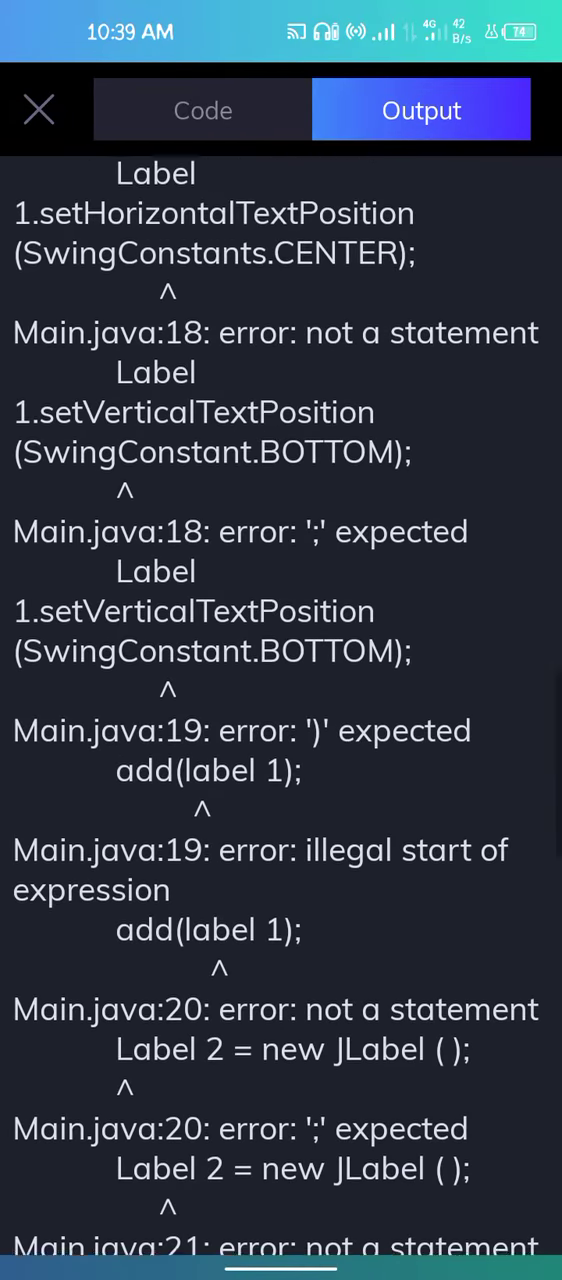
{"action": "scroll", "scroll_direction": "down", "scroll_amount": 3}
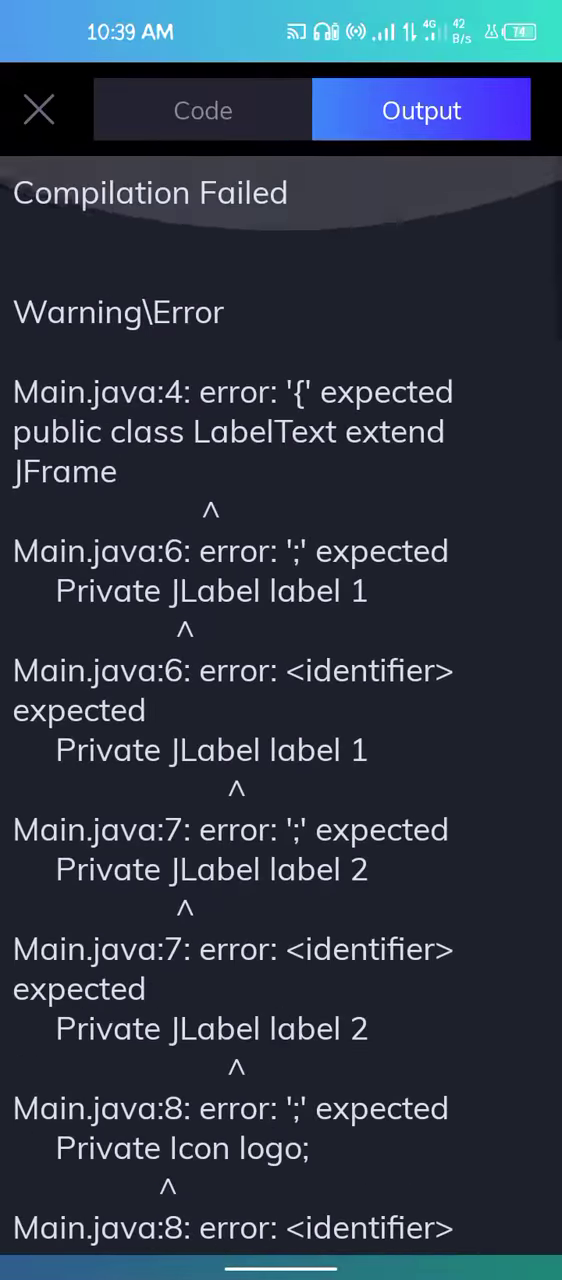
{"action": "scroll", "scroll_direction": "down", "scroll_amount": 3}
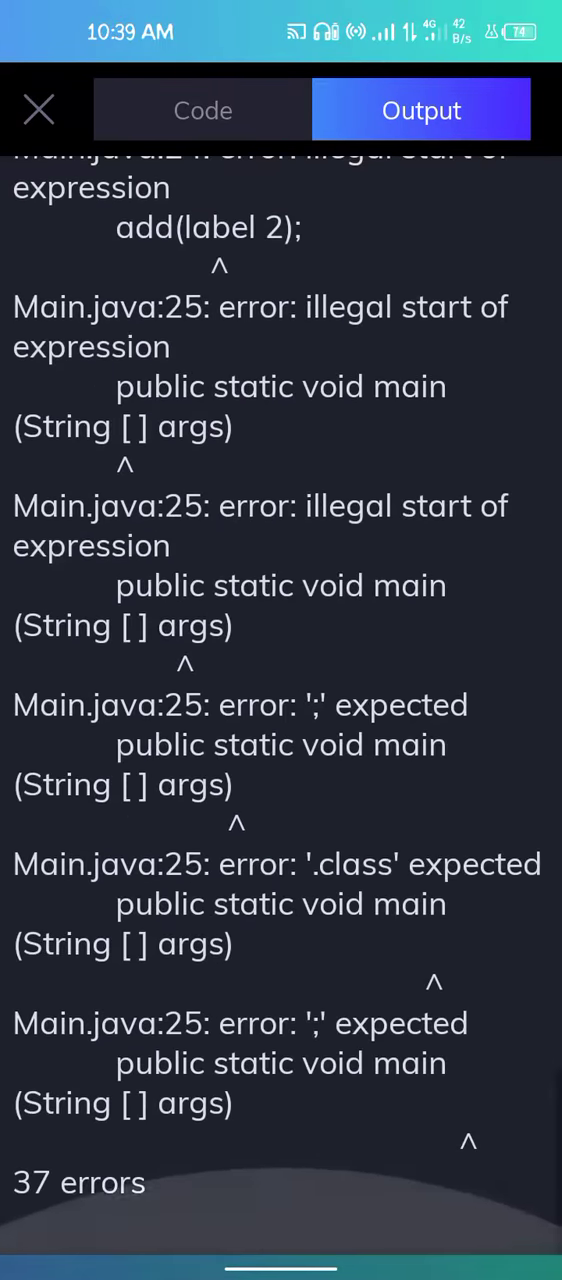